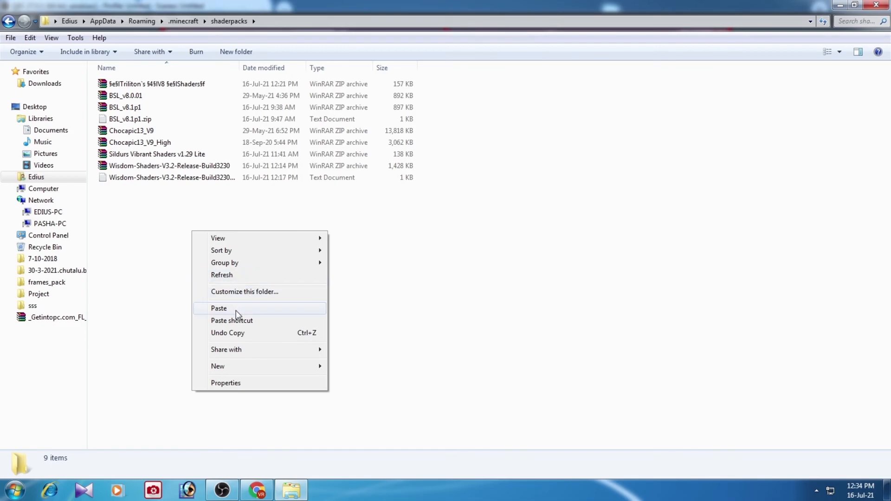
# Paste the copied shader pack zips into the shaderpacks folder, triggering the duplicate-file conflict
pyautogui.click(219, 308)
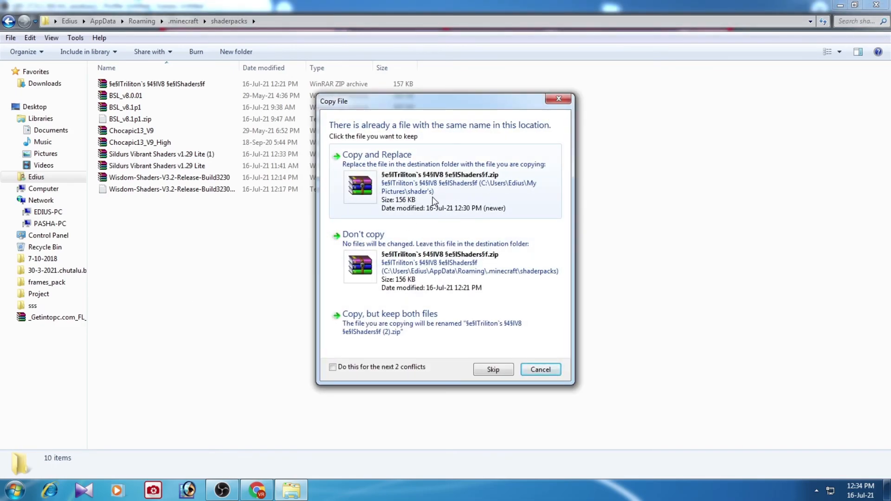